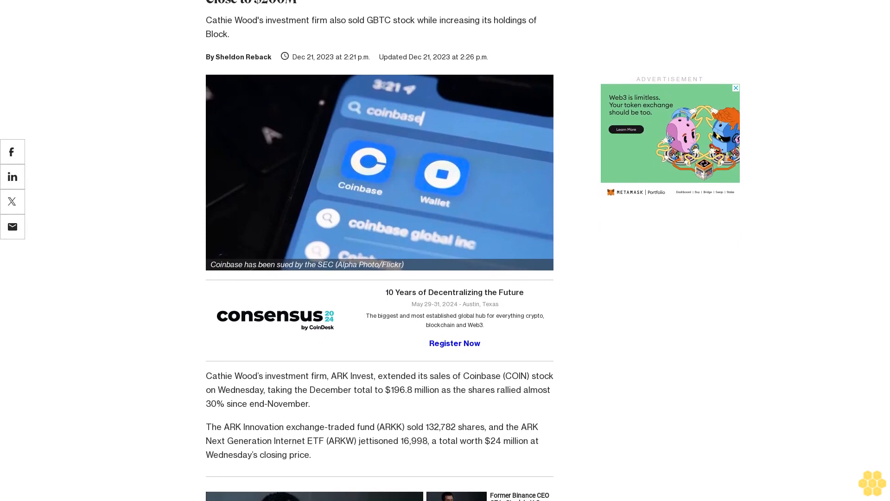
scroll("down", 3)
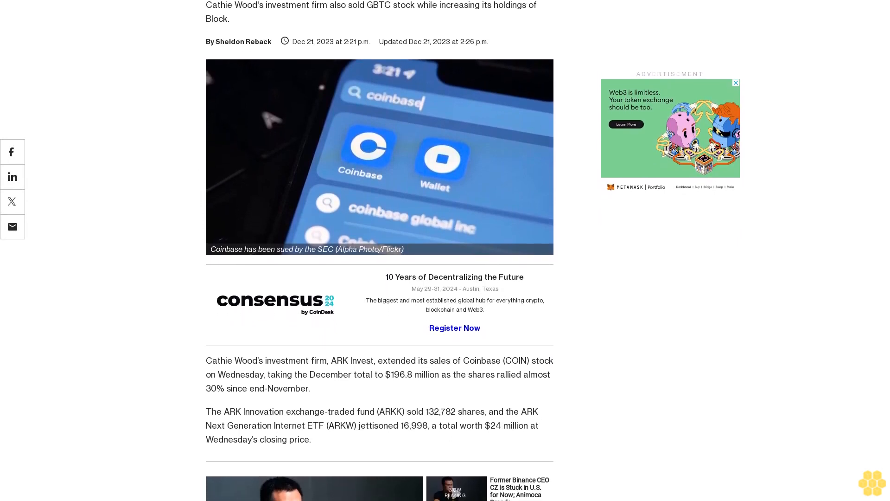
scroll("down", 3)
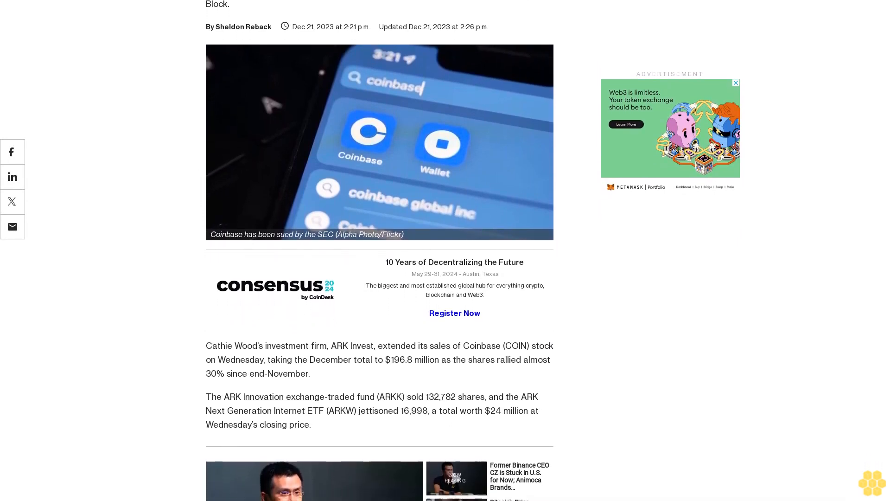
scroll("down", 3)
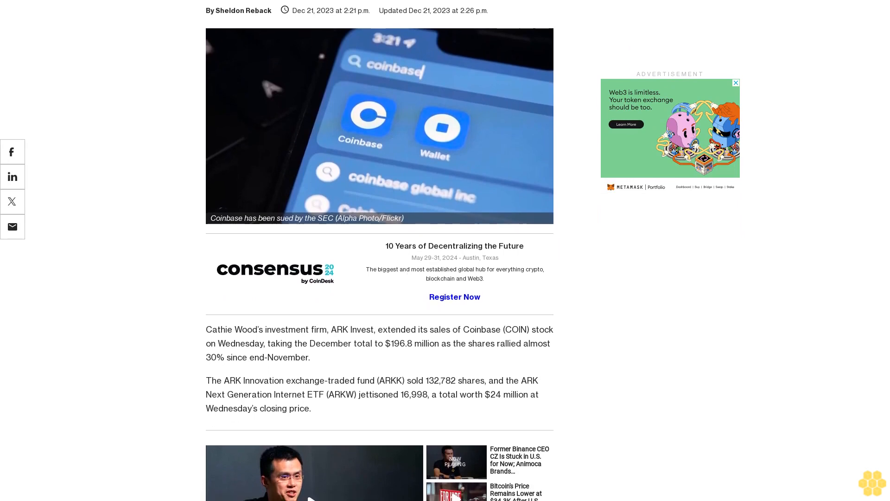
scroll("down", 3)
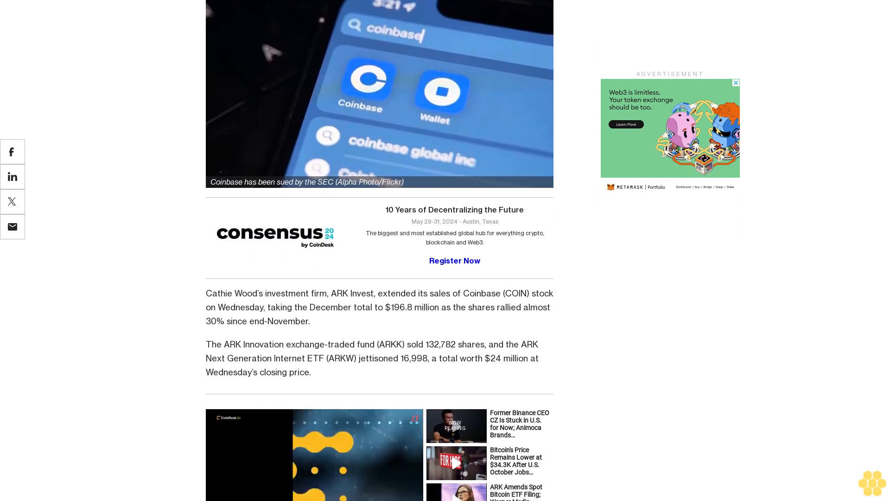
scroll("down", 3)
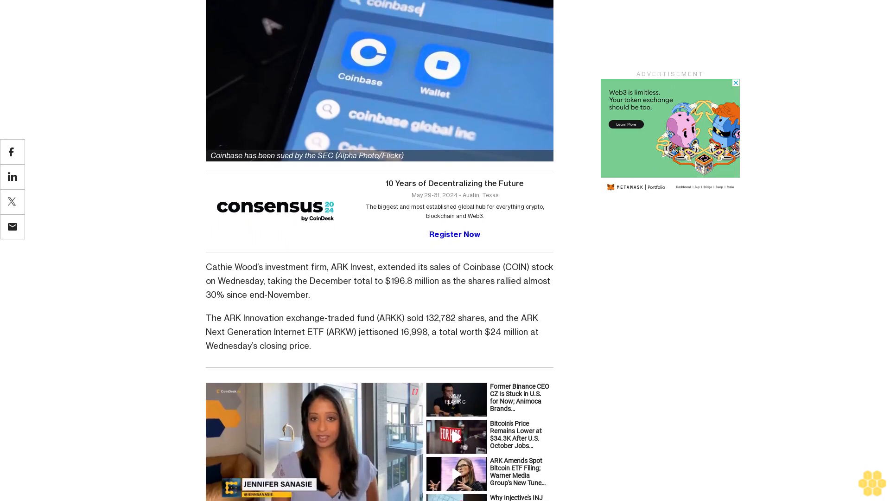
scroll("down", 3)
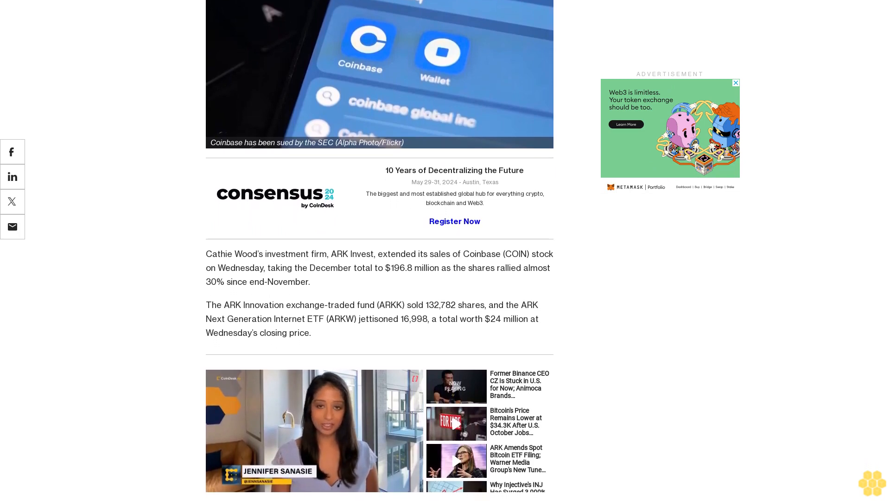
scroll("down", 3)
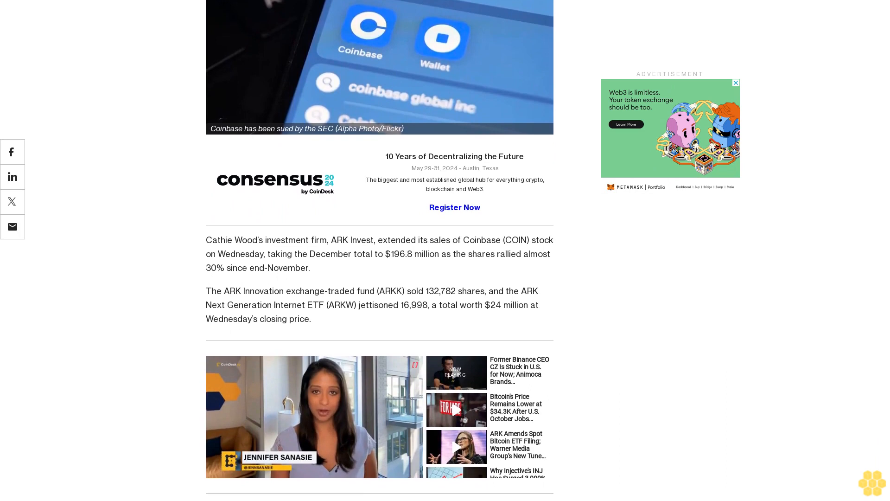
scroll("down", 3)
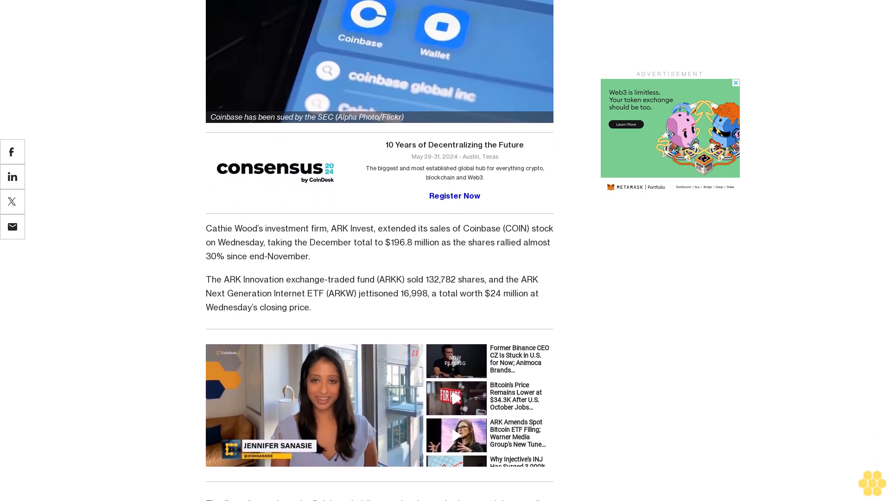
scroll("down", 3)
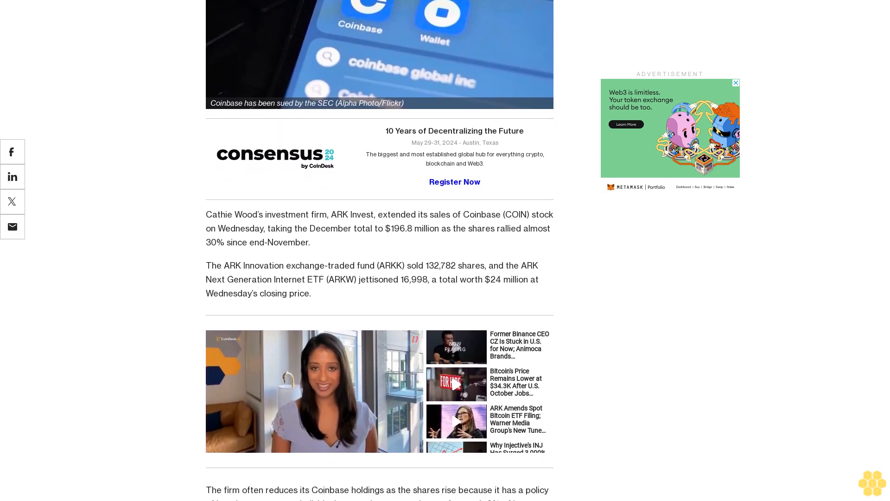
scroll("down", 3)
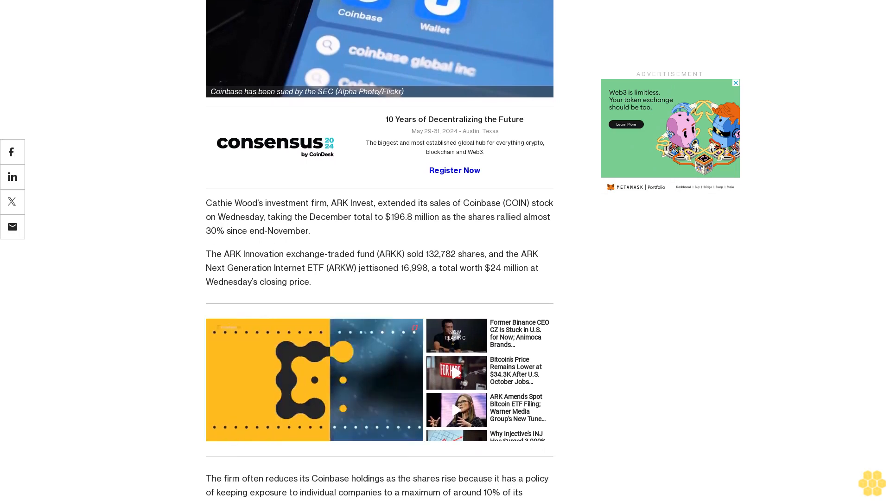
scroll("down", 3)
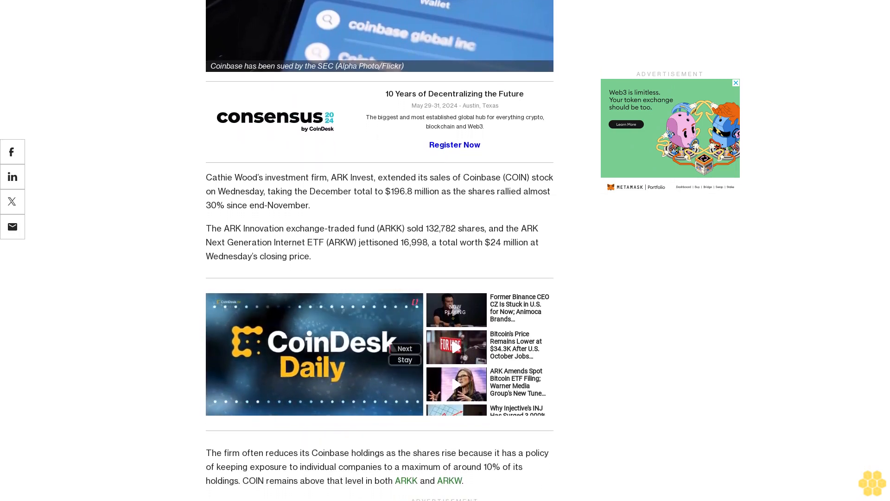
scroll("down", 3)
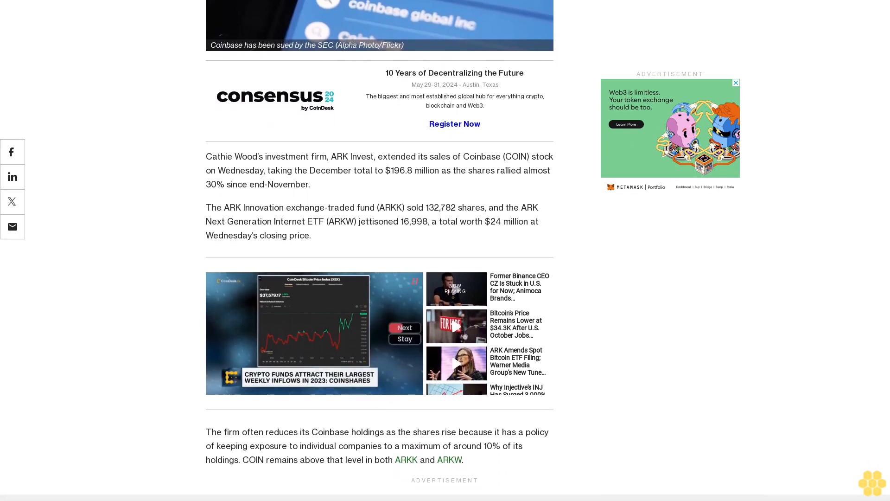
scroll("down", 3)
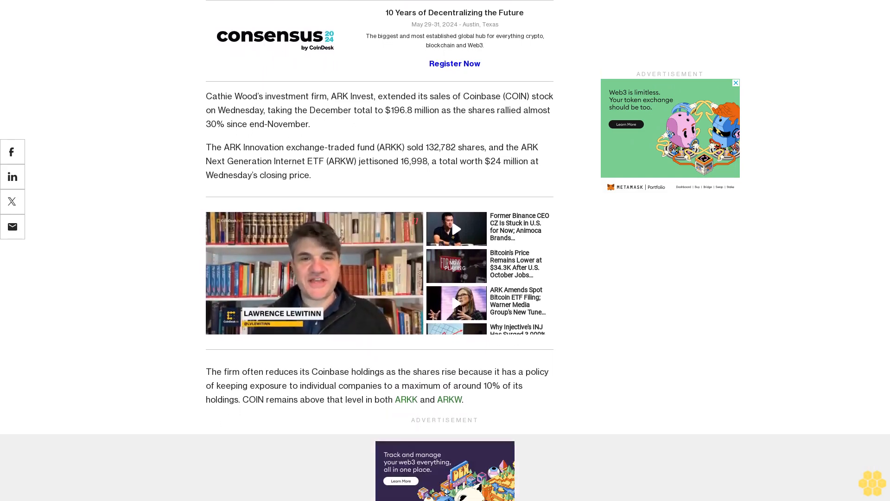
scroll("down", 3)
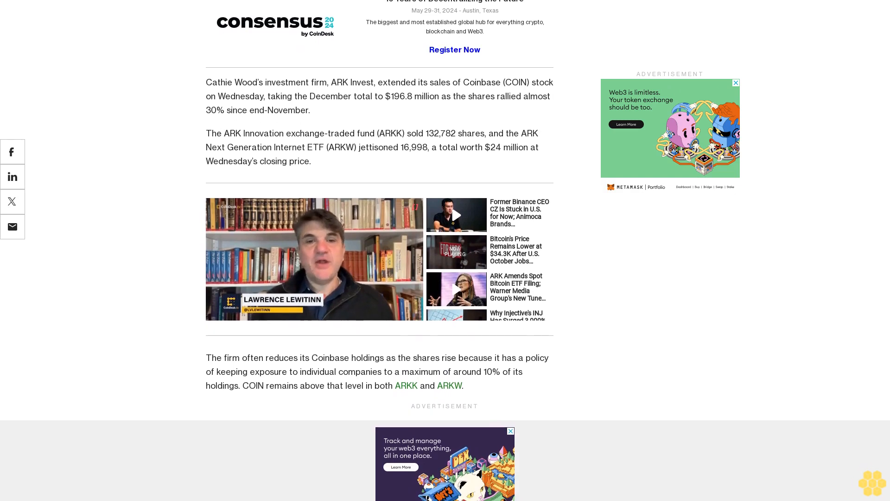
scroll("down", 3)
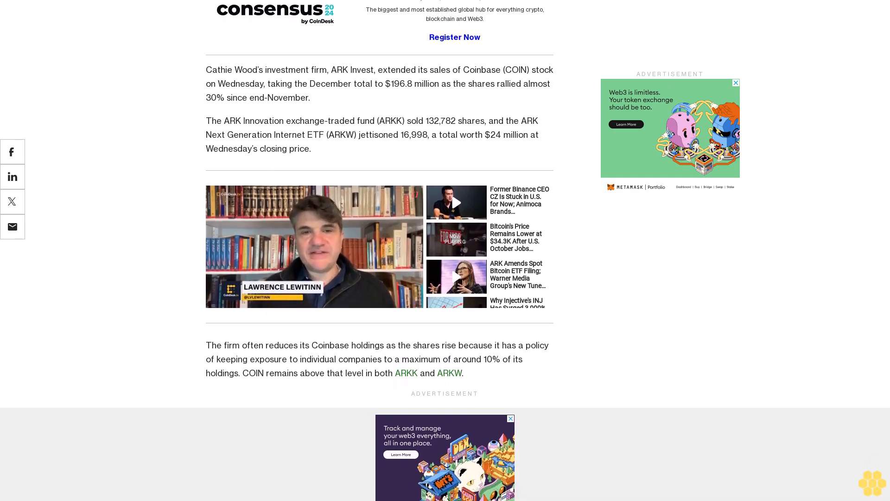
scroll("down", 3)
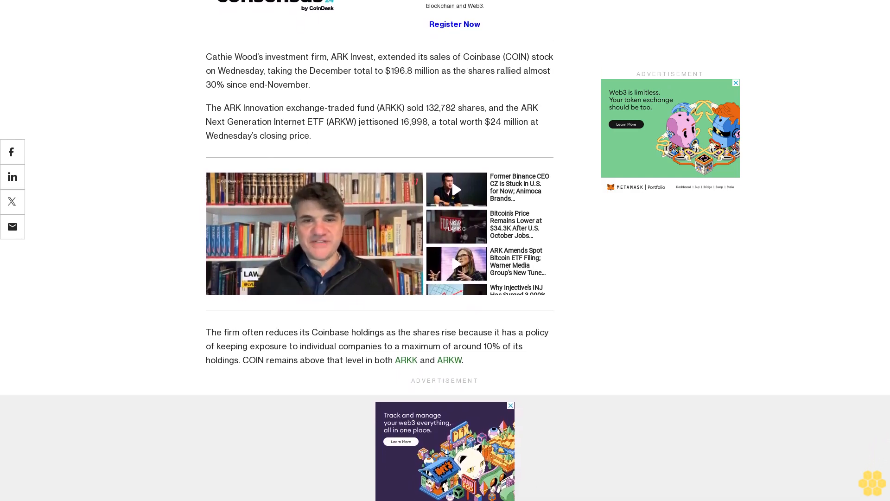
scroll("down", 3)
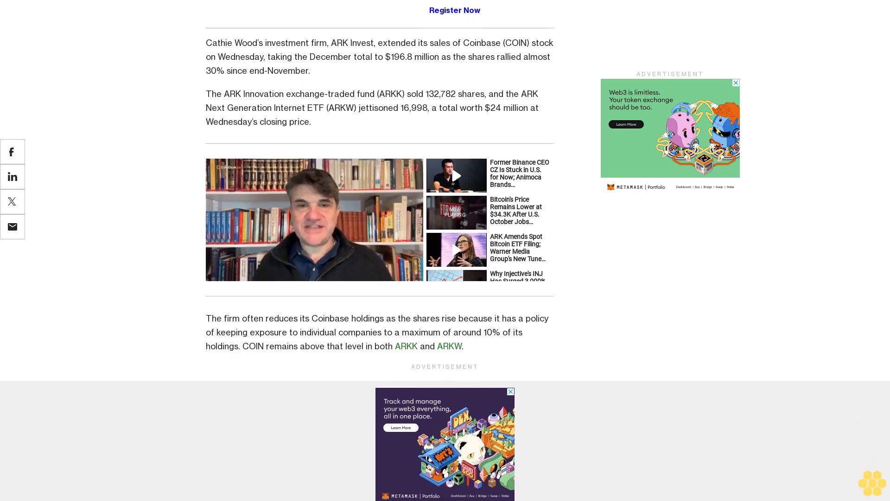
scroll("down", 3)
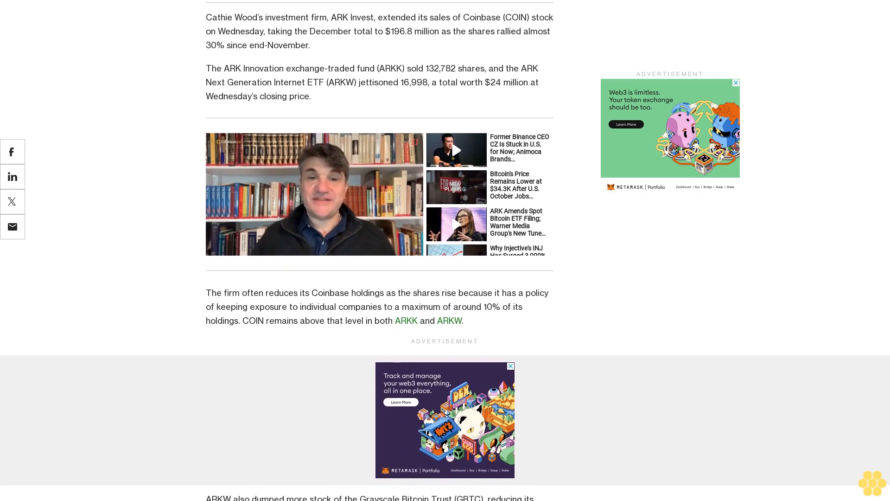
scroll("down", 3)
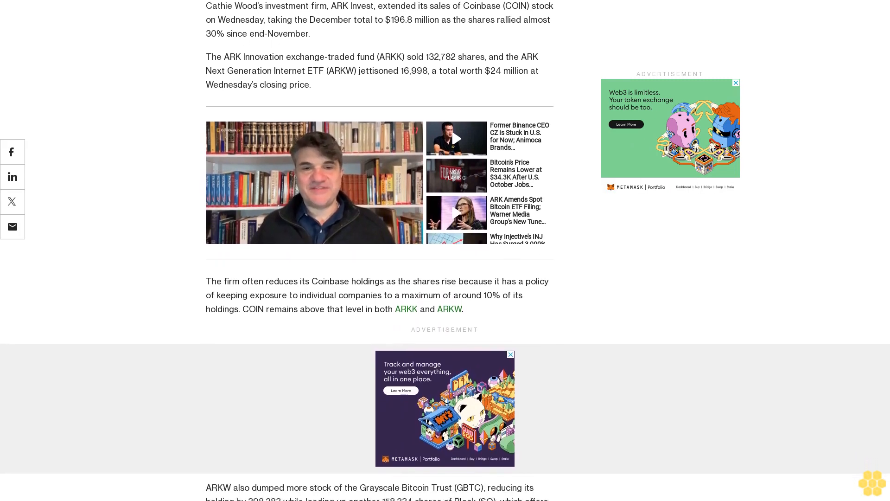
scroll("down", 3)
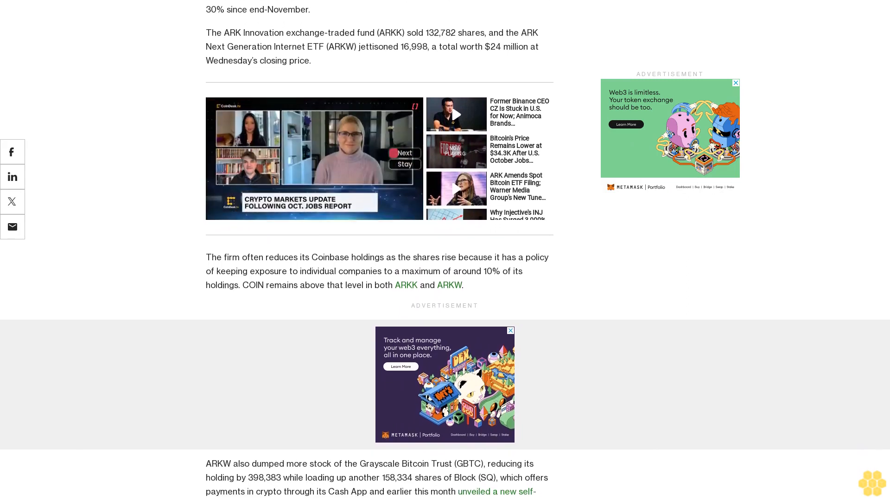
scroll("down", 3)
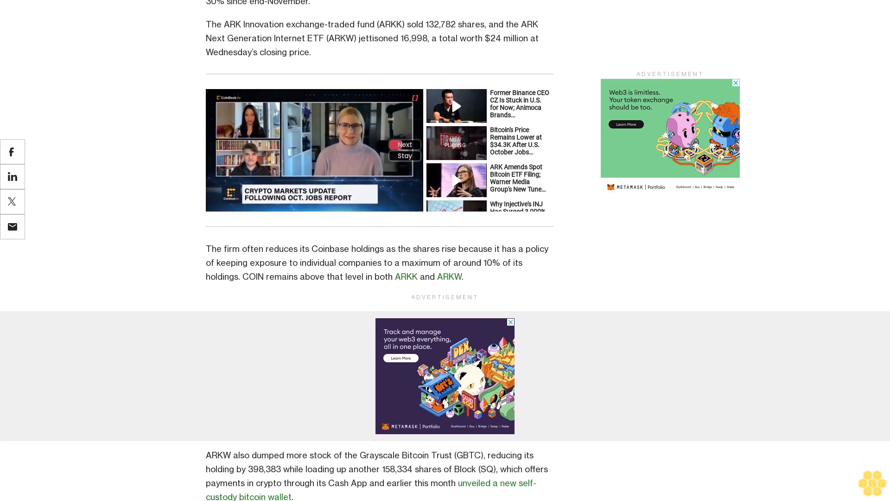
scroll("down", 3)
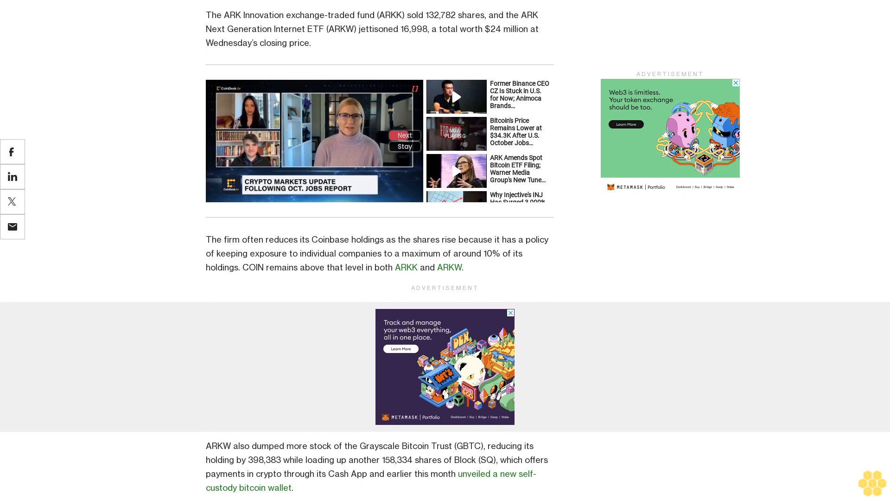
scroll("down", 3)
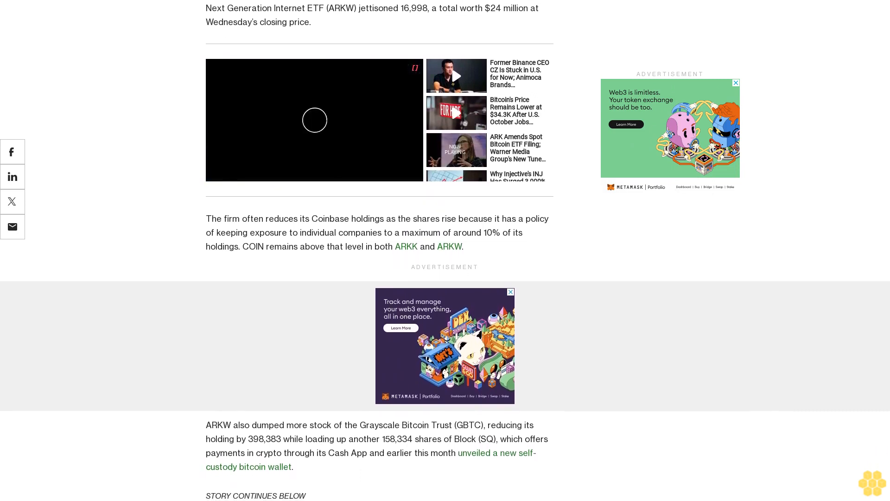
scroll("down", 3)
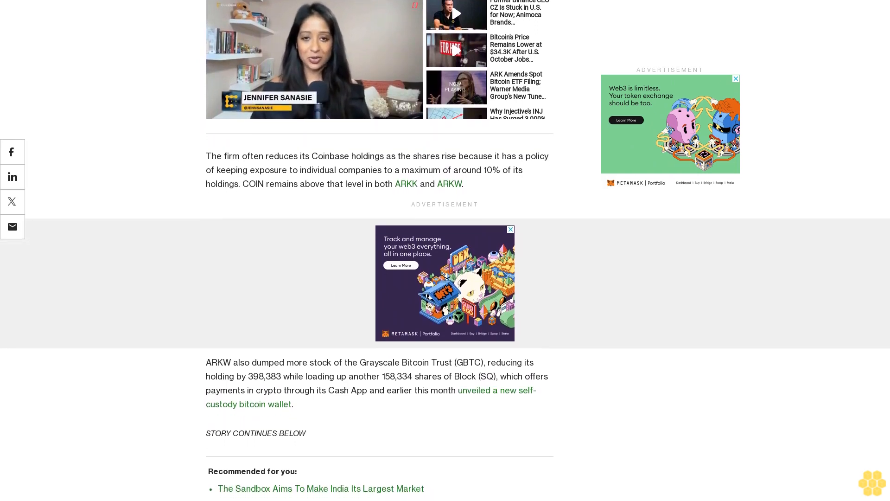
scroll("down", 3)
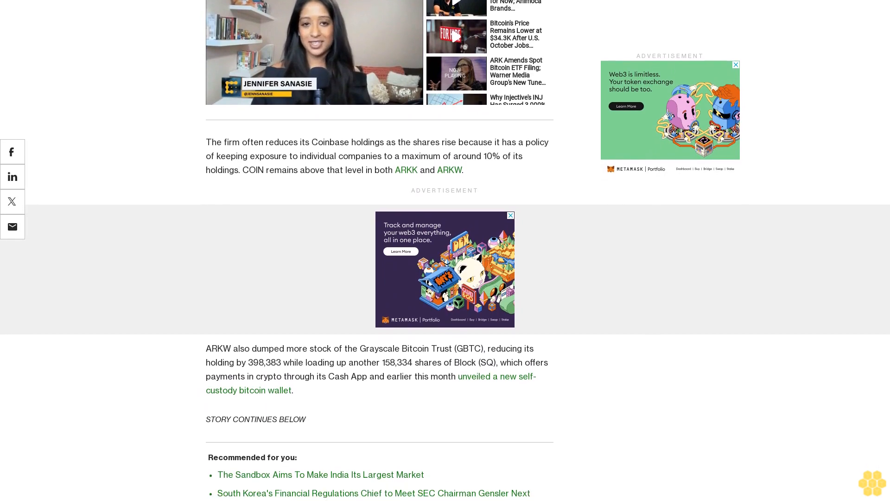